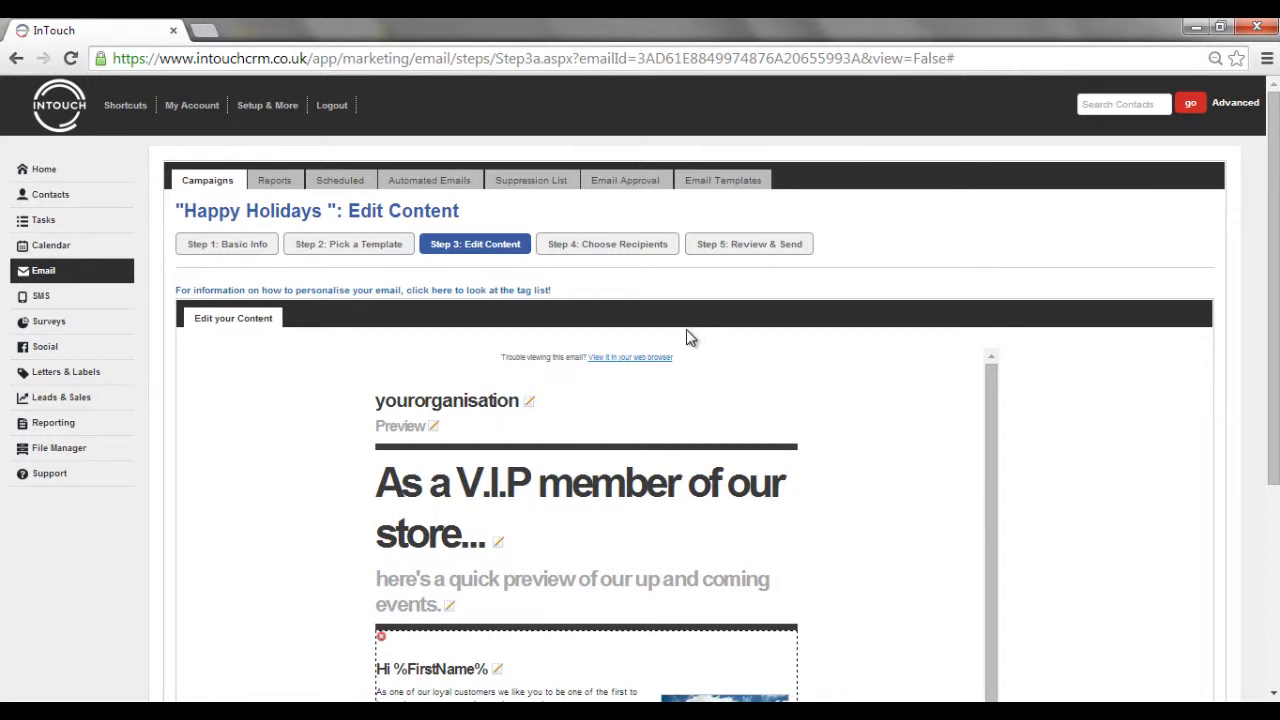
mouse_move(483, 325)
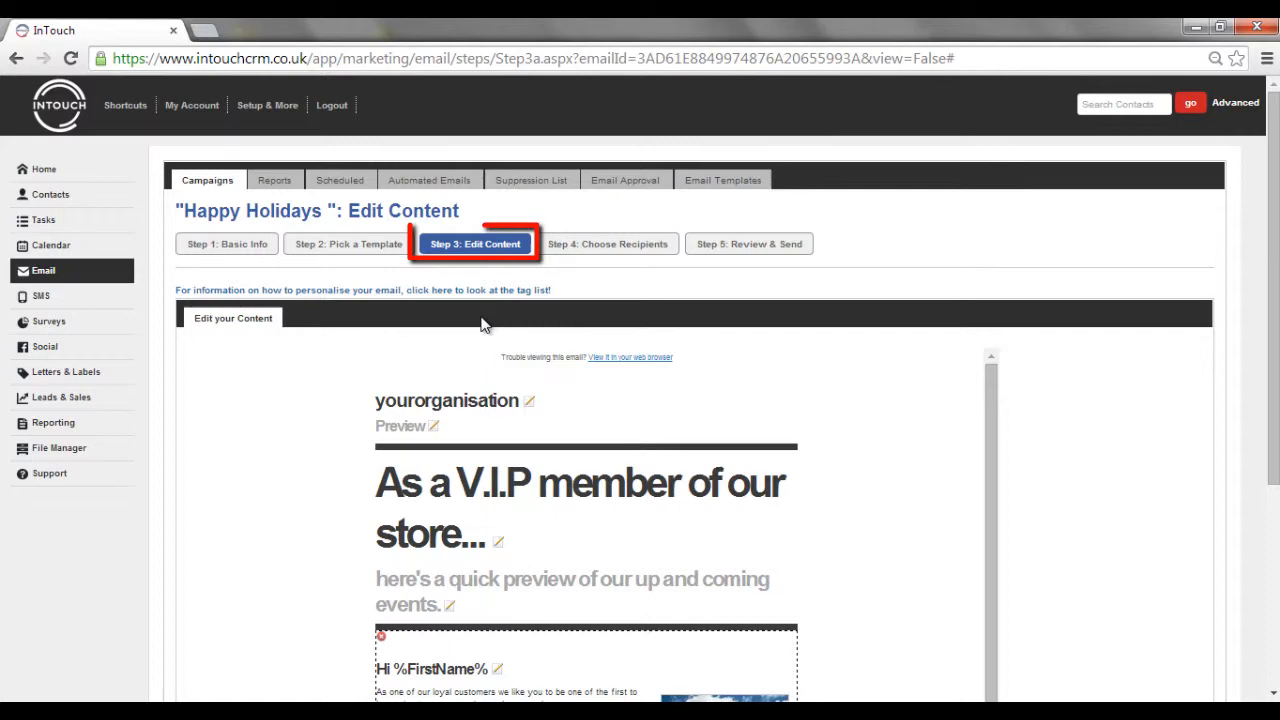
Open the tag list link above the Happy Holidays email content
click(437, 290)
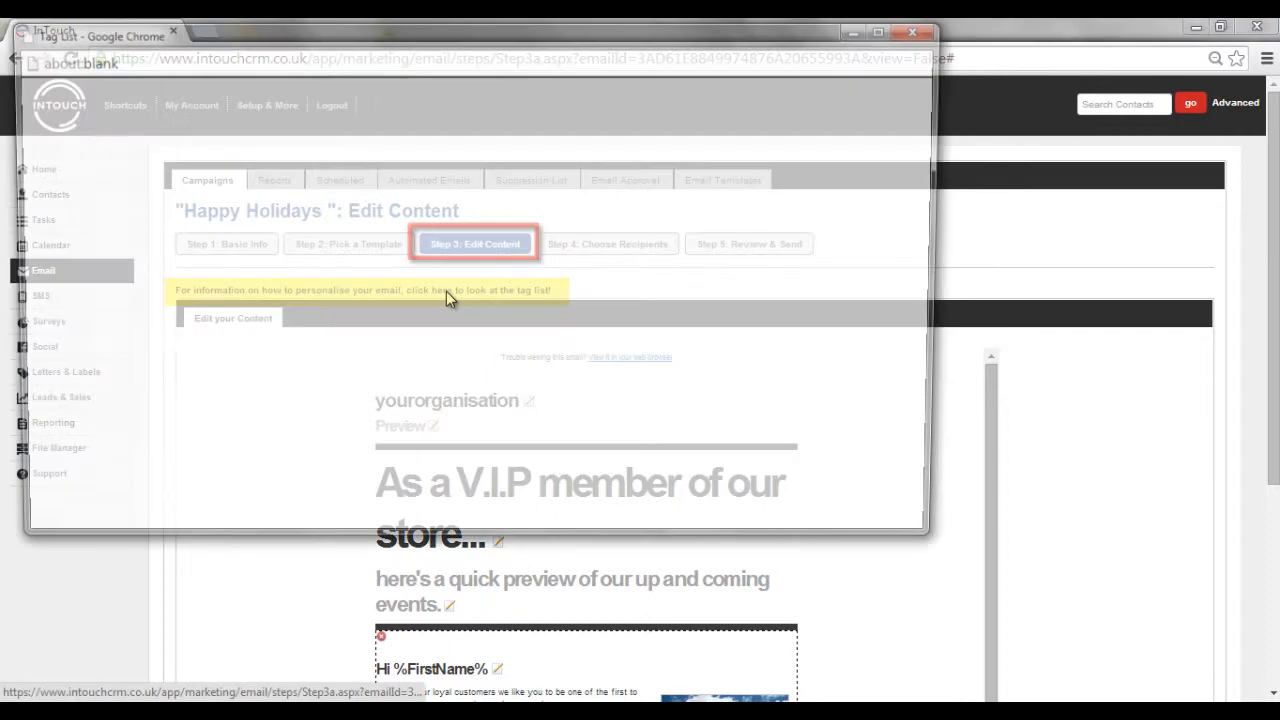
Scroll through the standard, custom and unsubscribe tags, then close the Tag List window
click(445, 290)
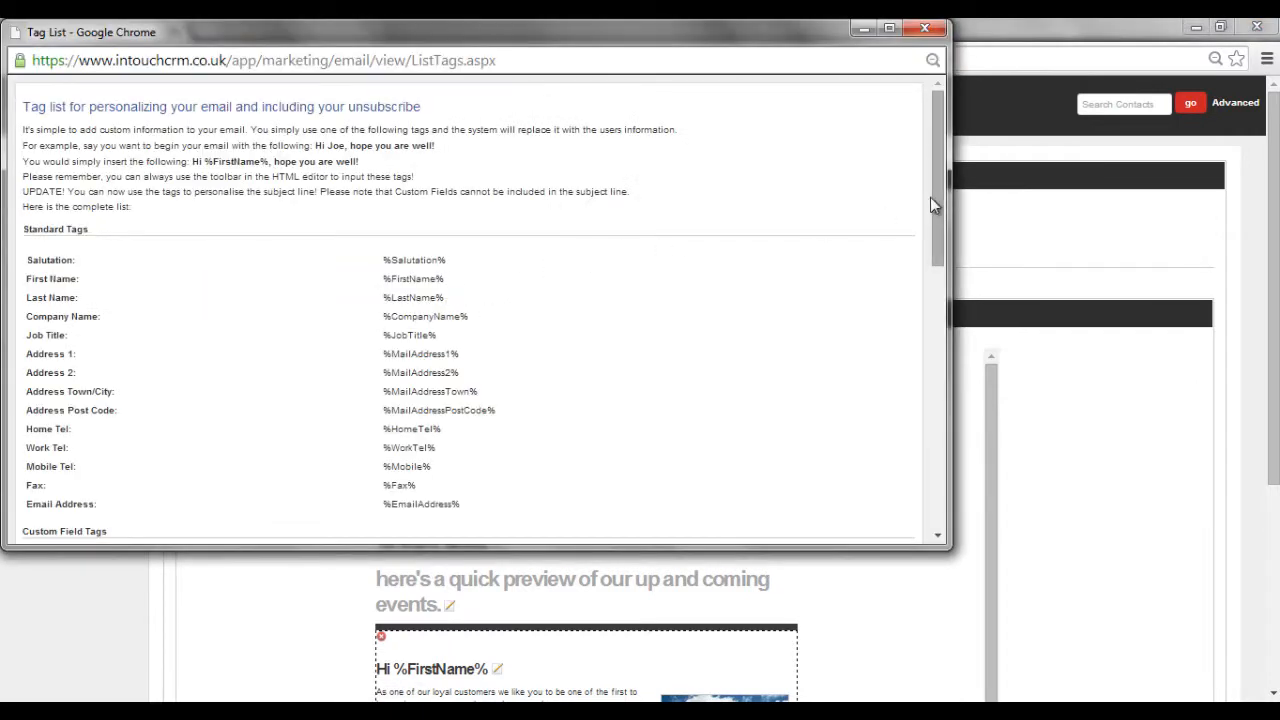
scroll(down, 3)
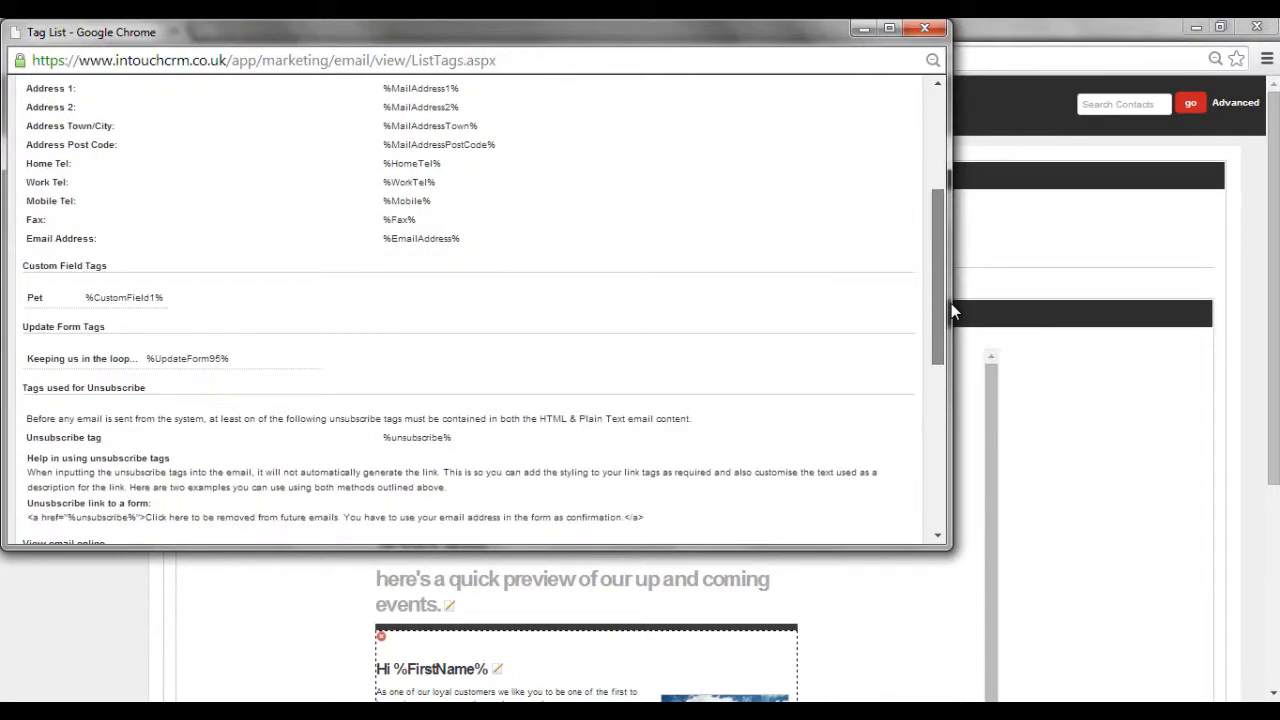
scroll(down, 3)
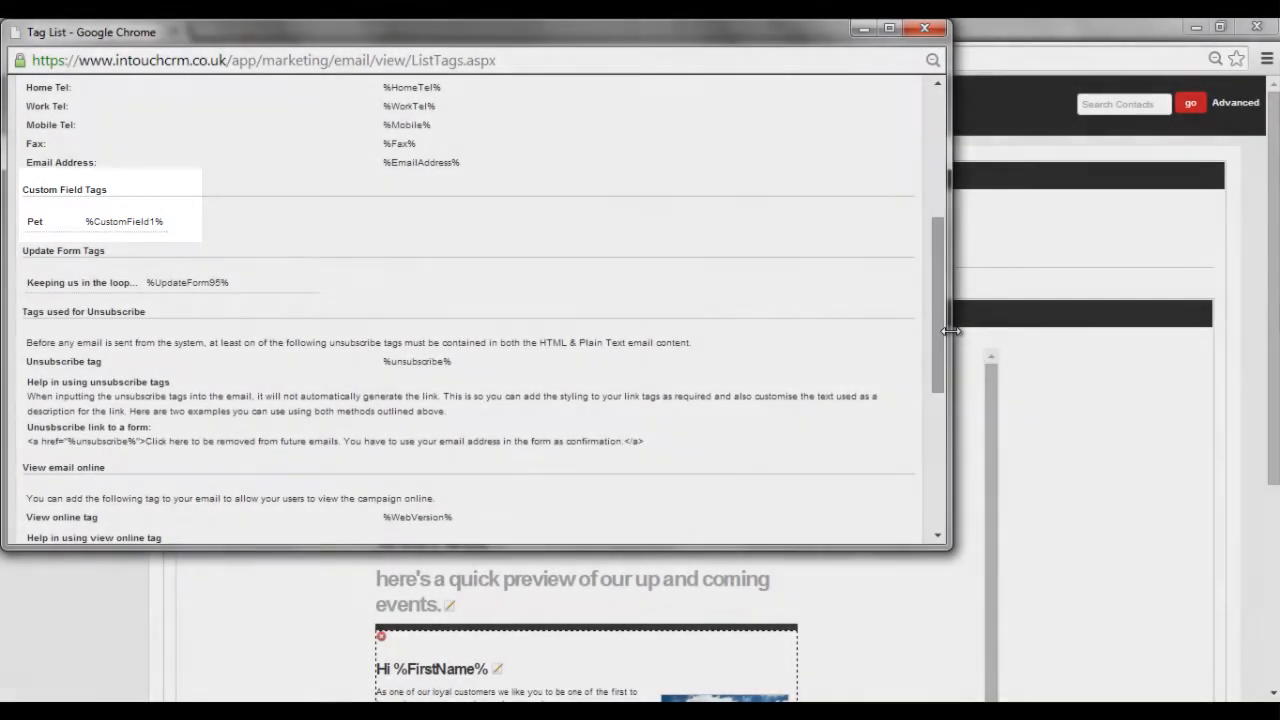
mouse_move(867, 170)
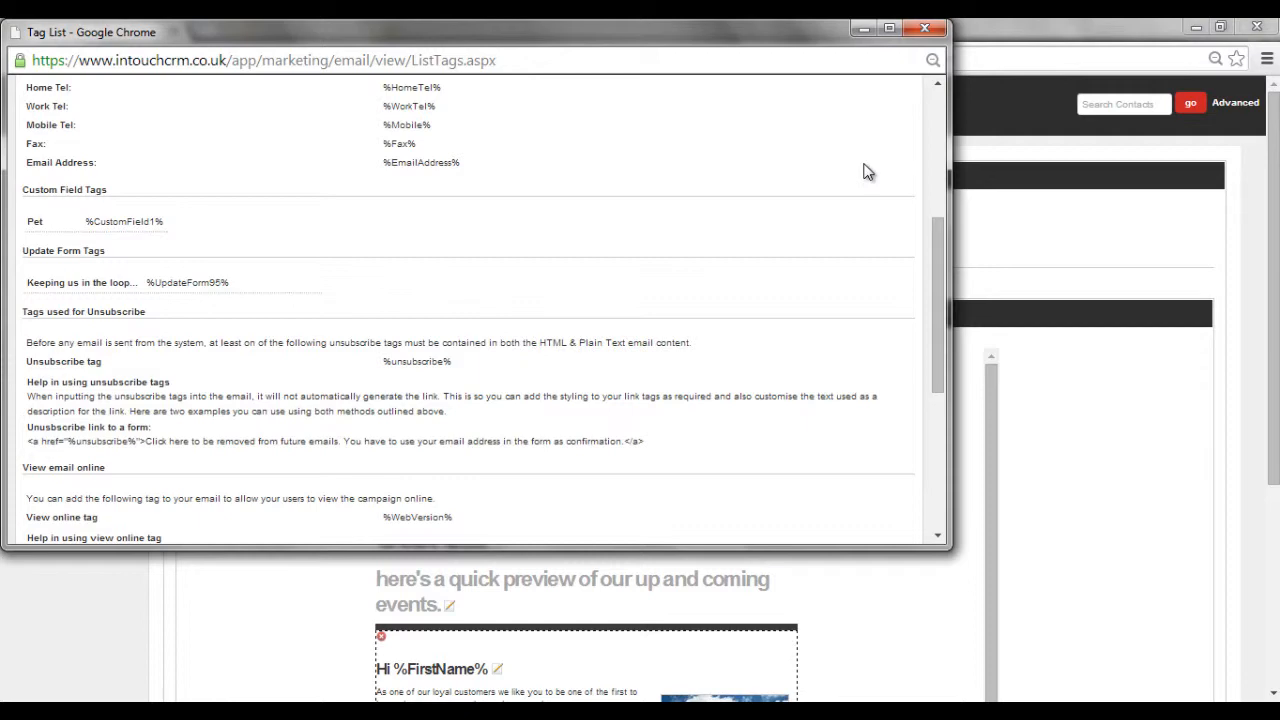
mouse_move(947, 70)
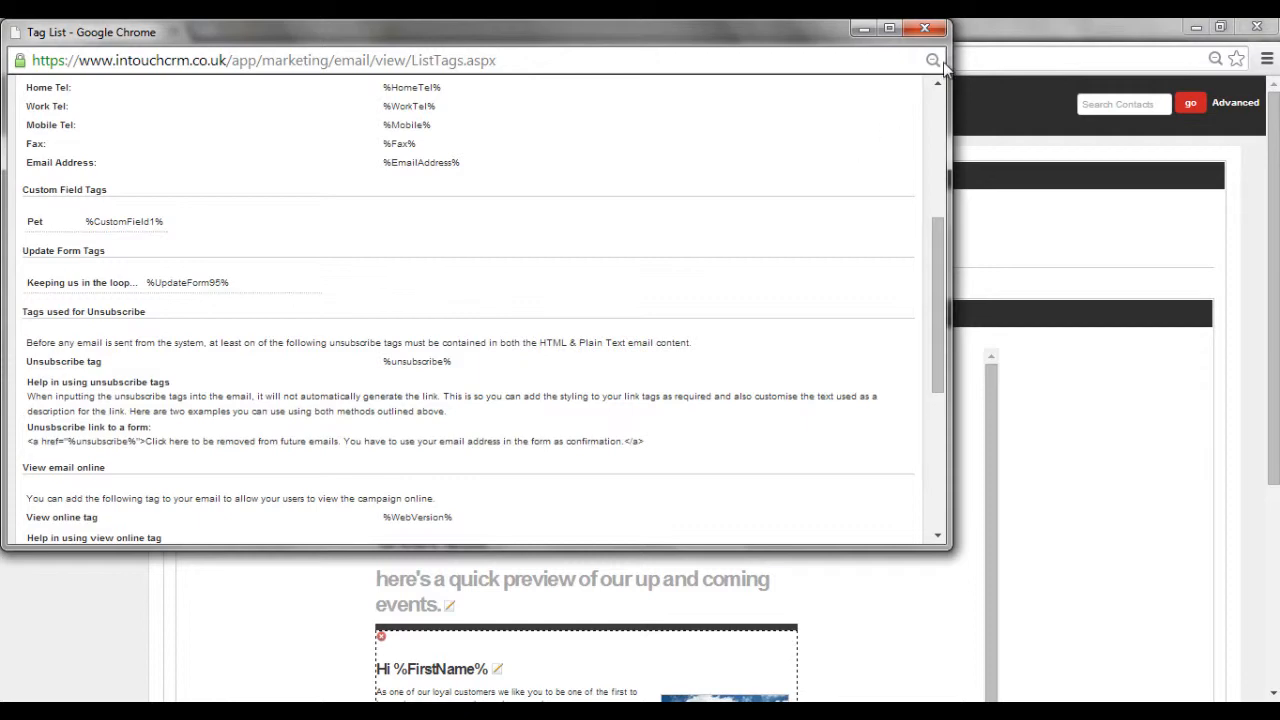
click(923, 28)
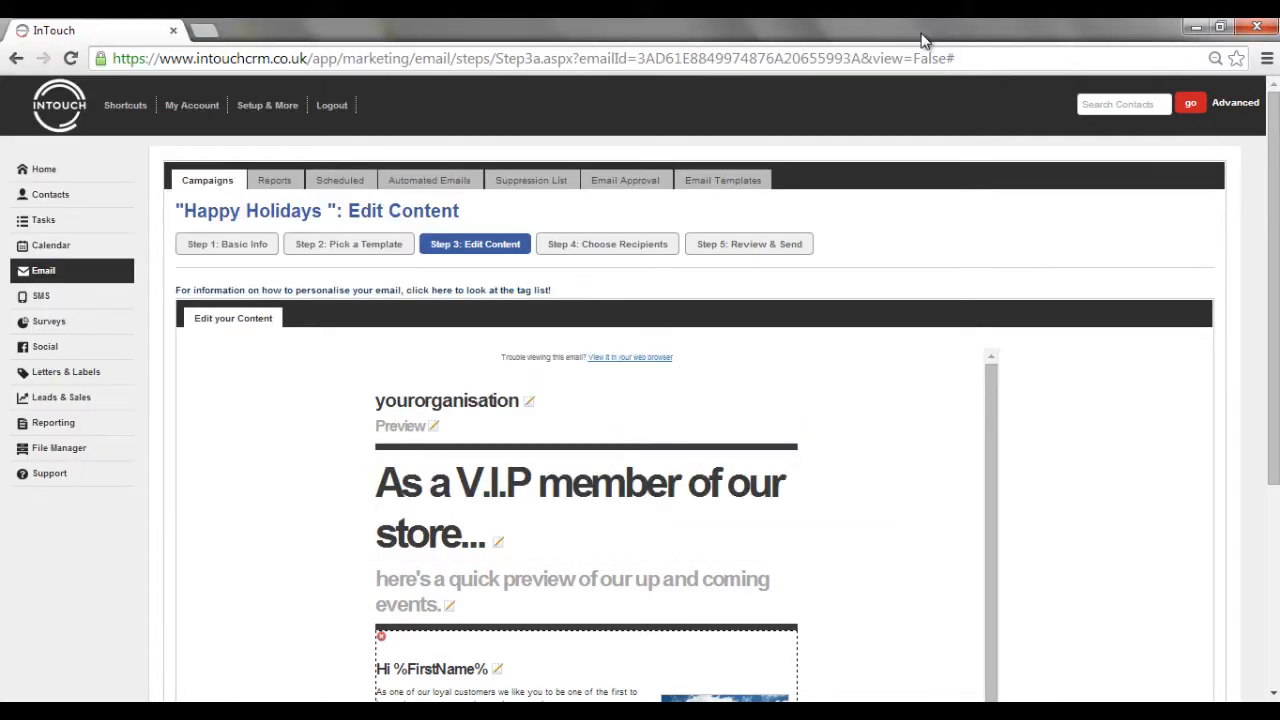
scroll(down, 3)
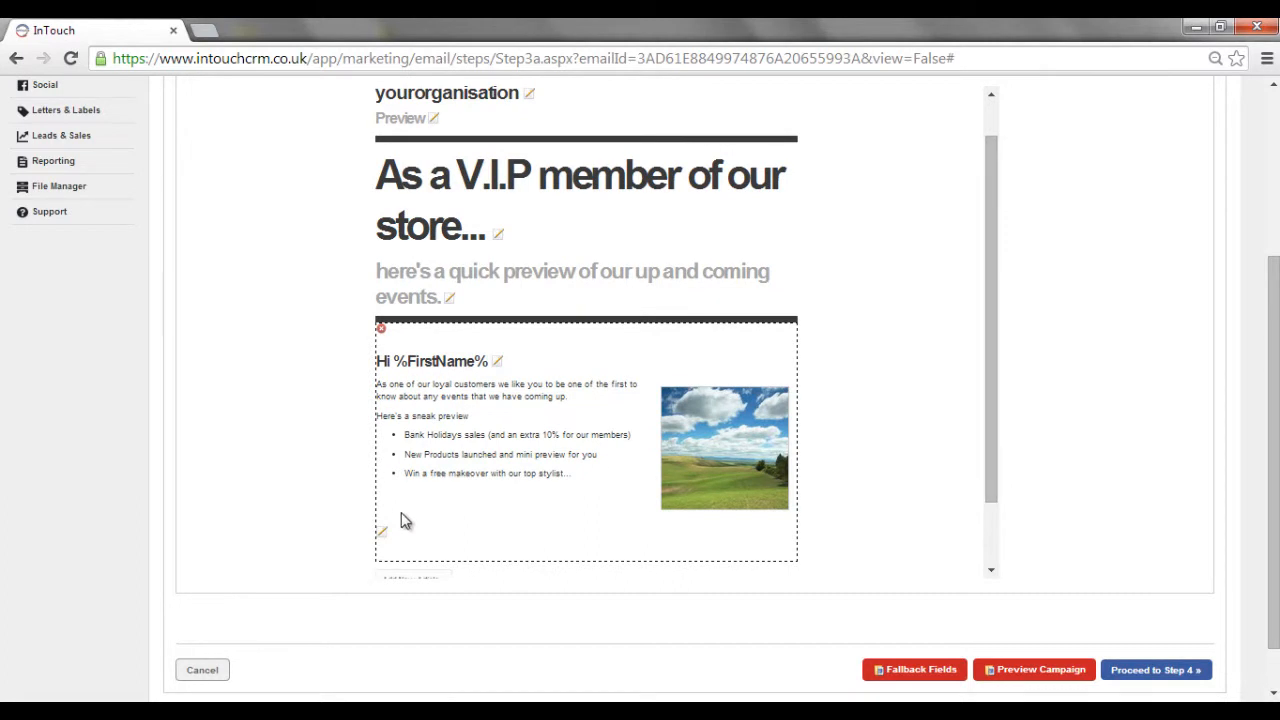
click(382, 532)
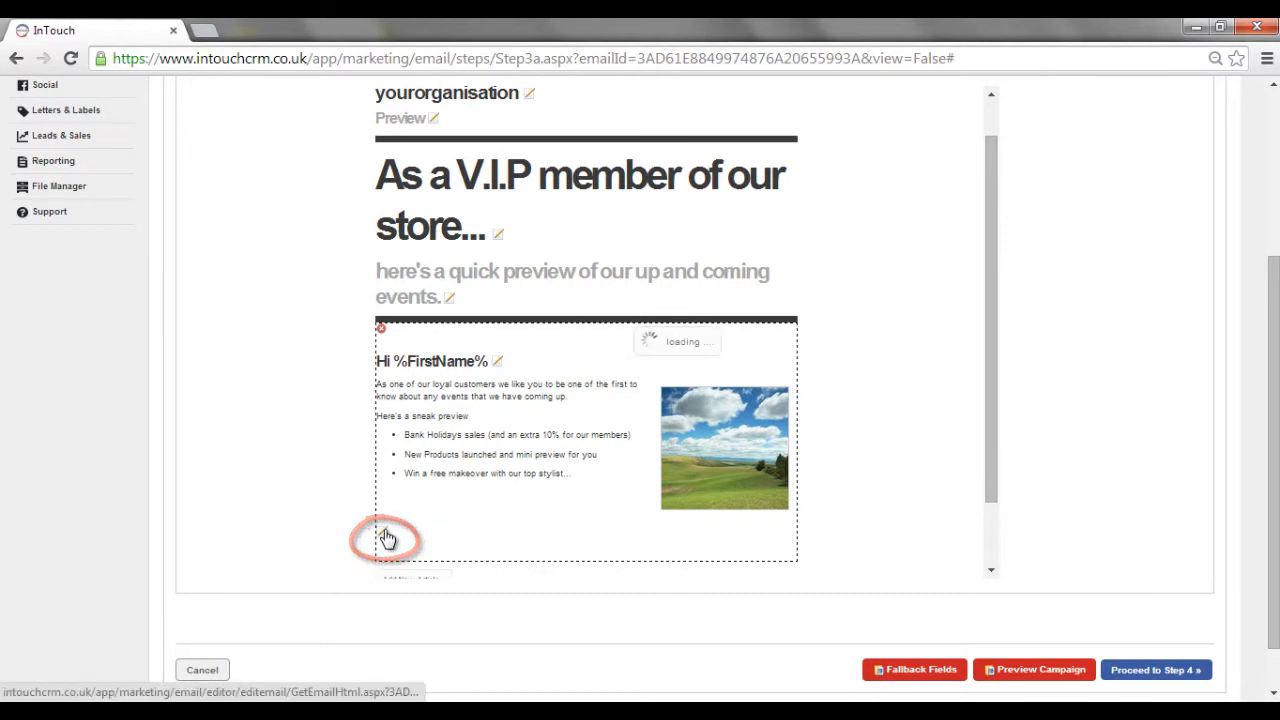
click(388, 535)
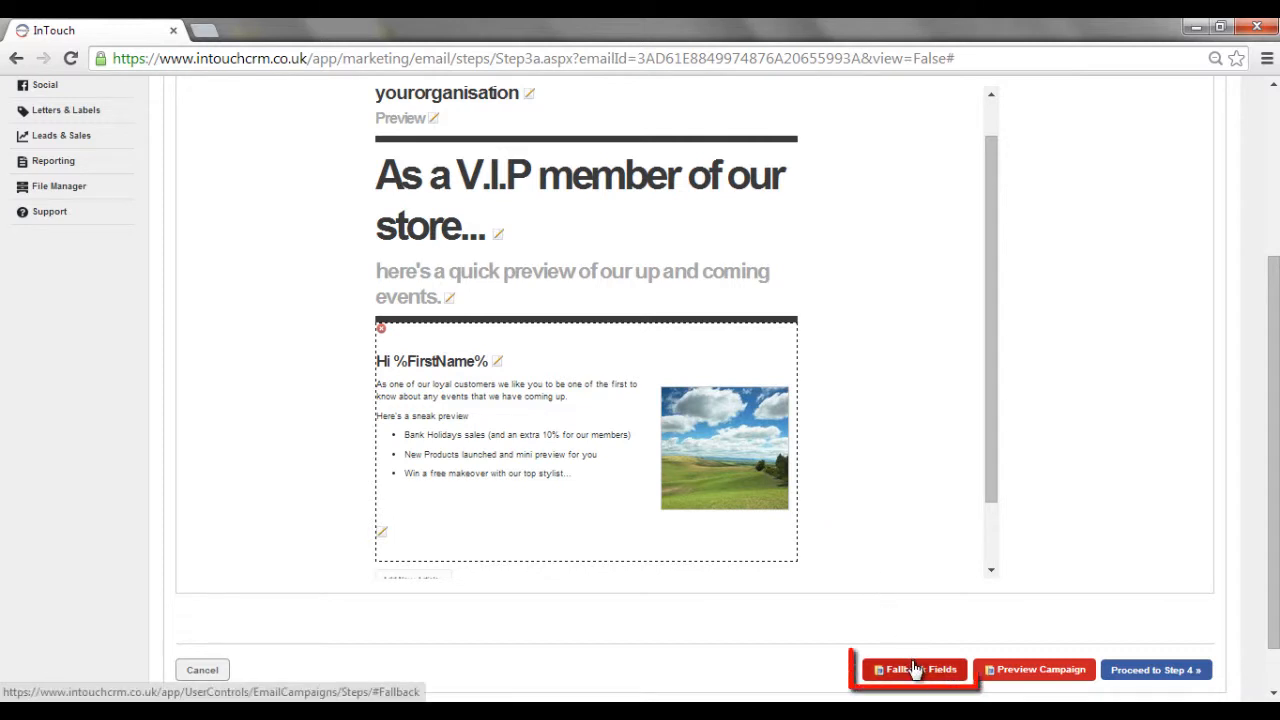
Replace the %FirstName% fallback 'Subscriber' with 'there' in Fallback Fields and save
click(911, 669)
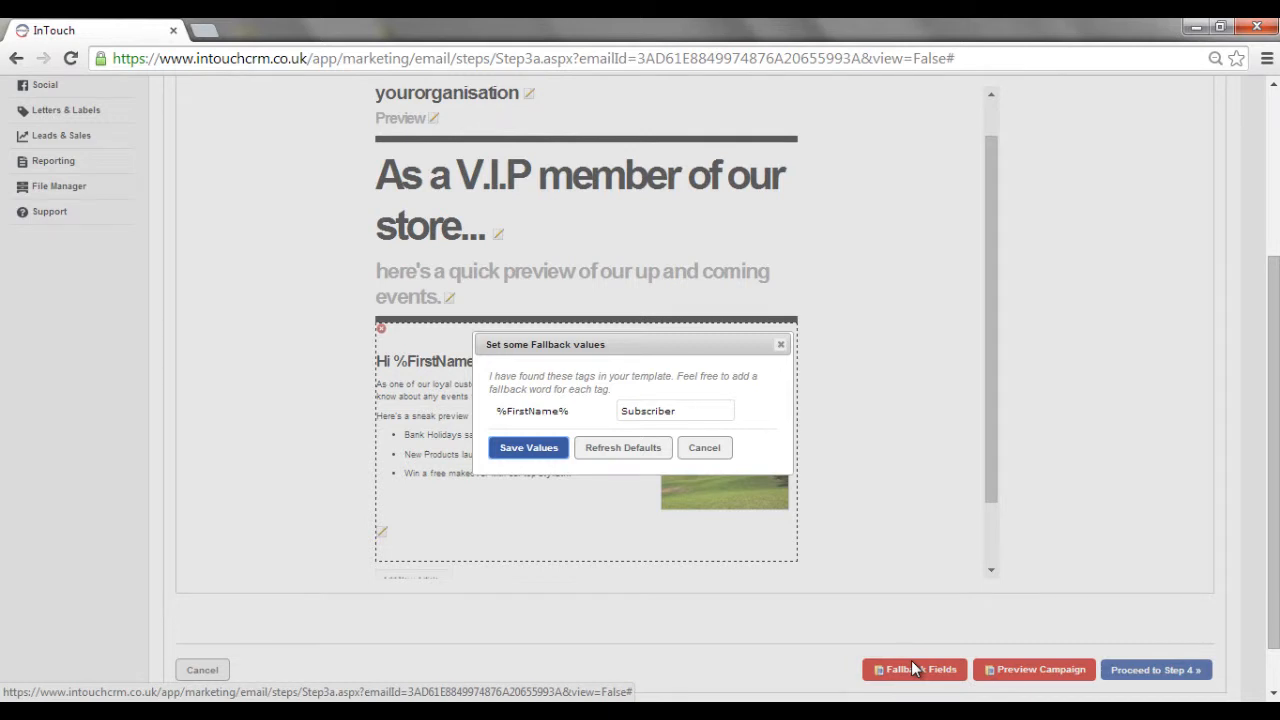
click(674, 410)
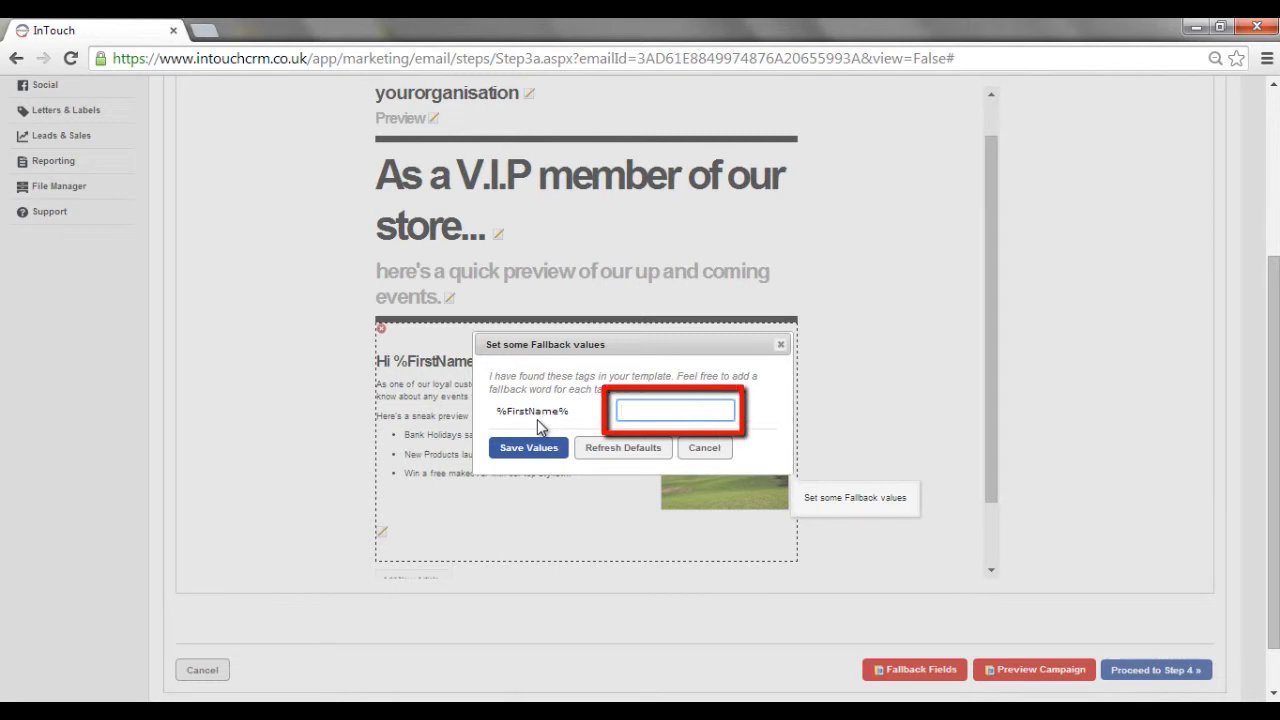
text(there)
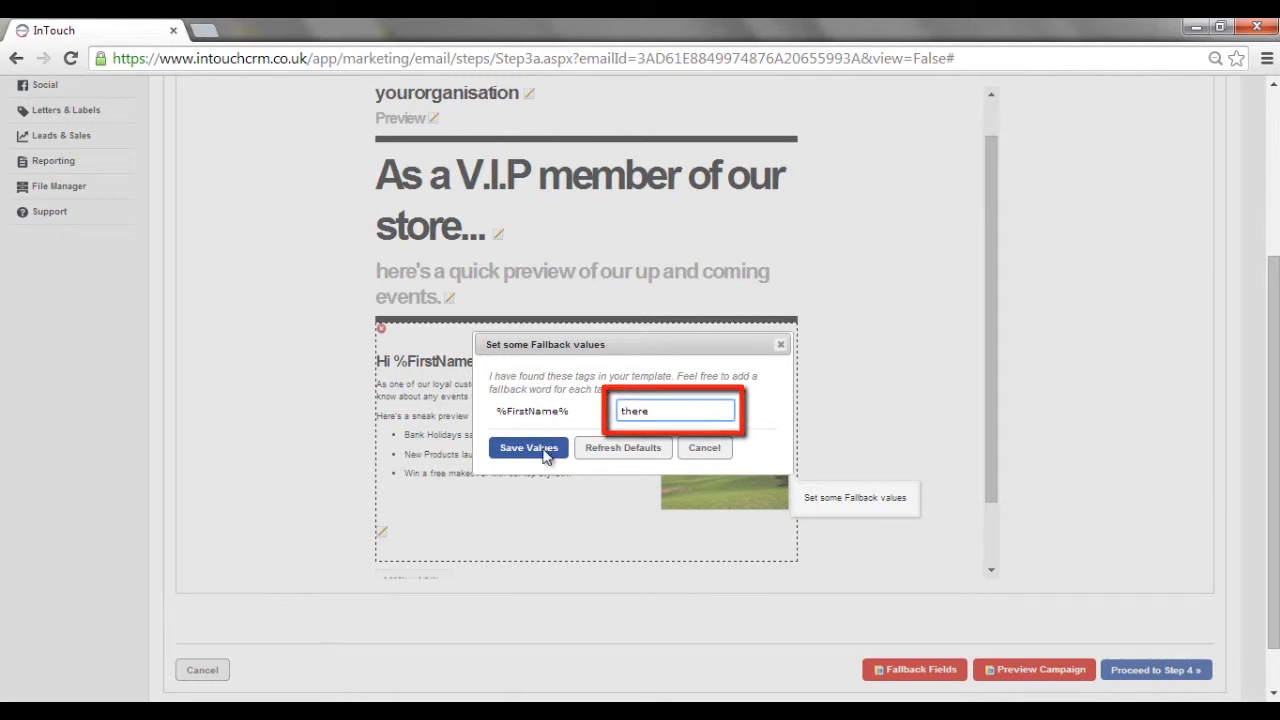
click(528, 447)
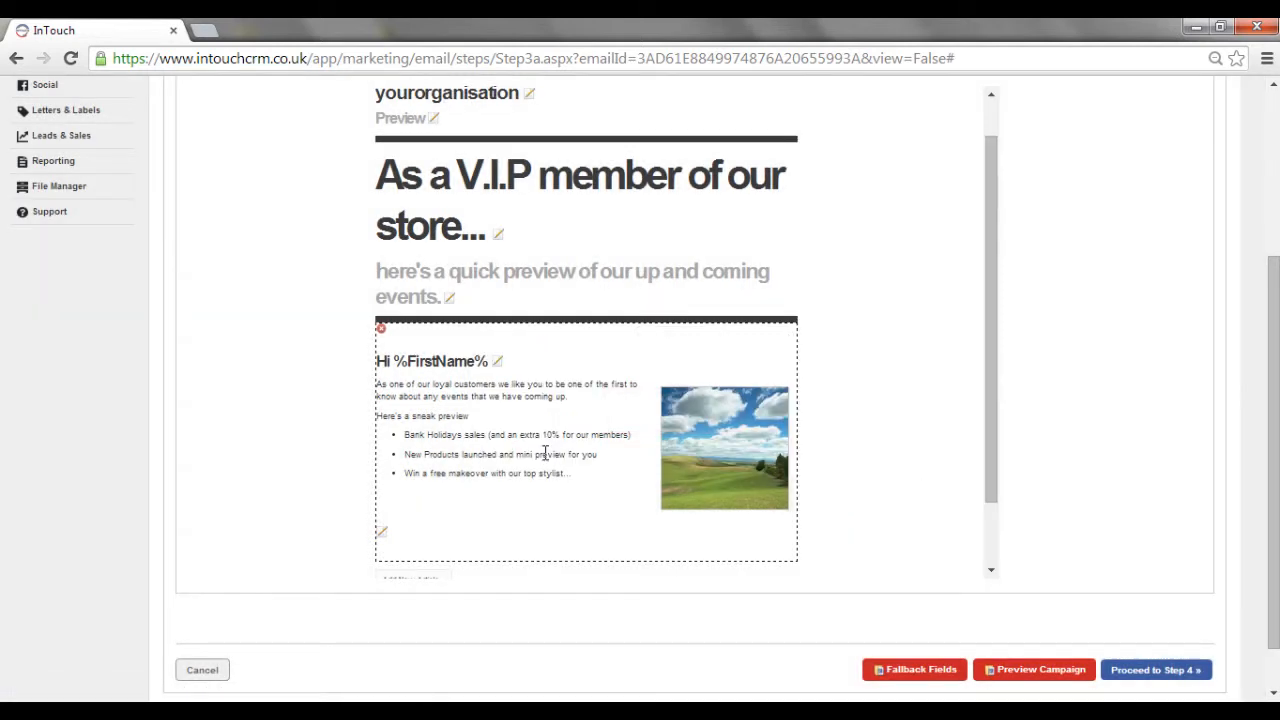